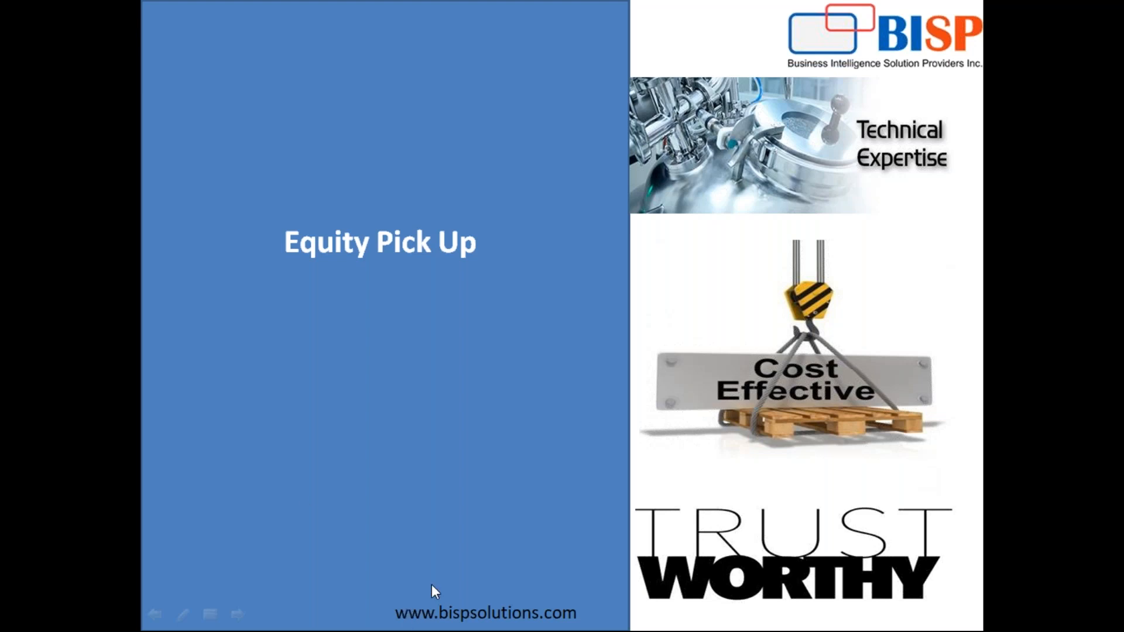
pyautogui.moveTo(303, 507)
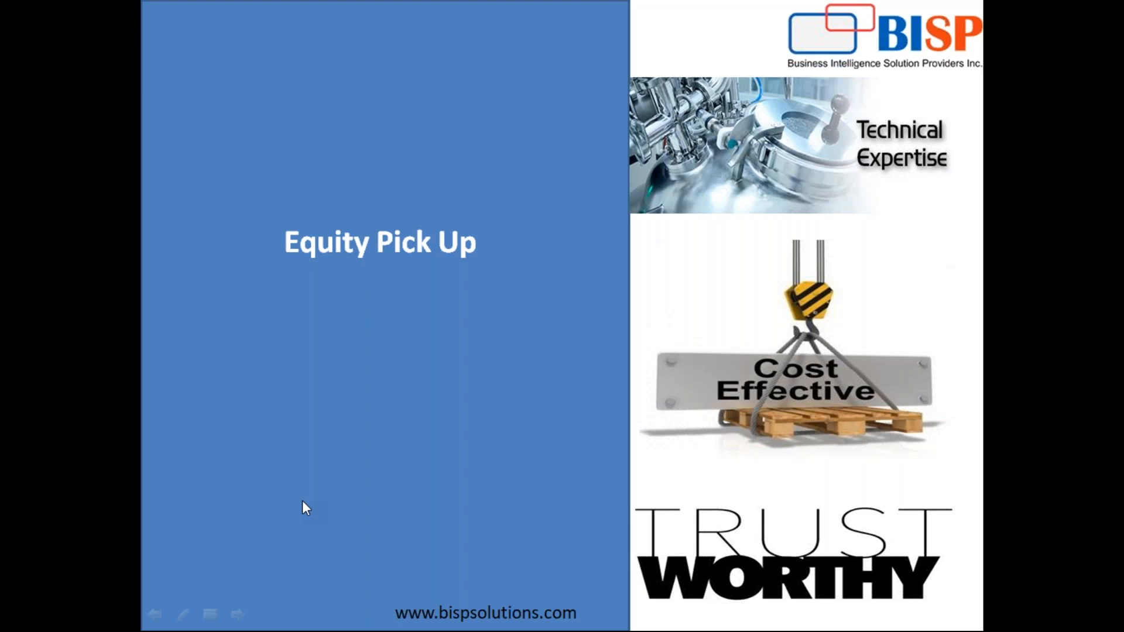
pyautogui.moveTo(433, 492)
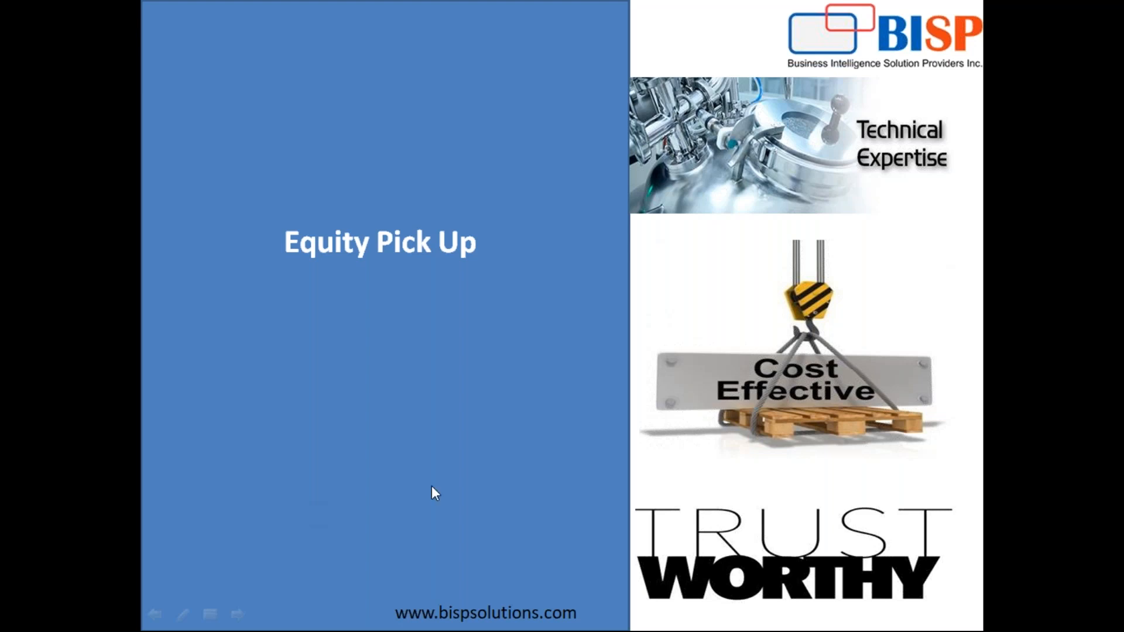
pyautogui.moveTo(1105, 42)
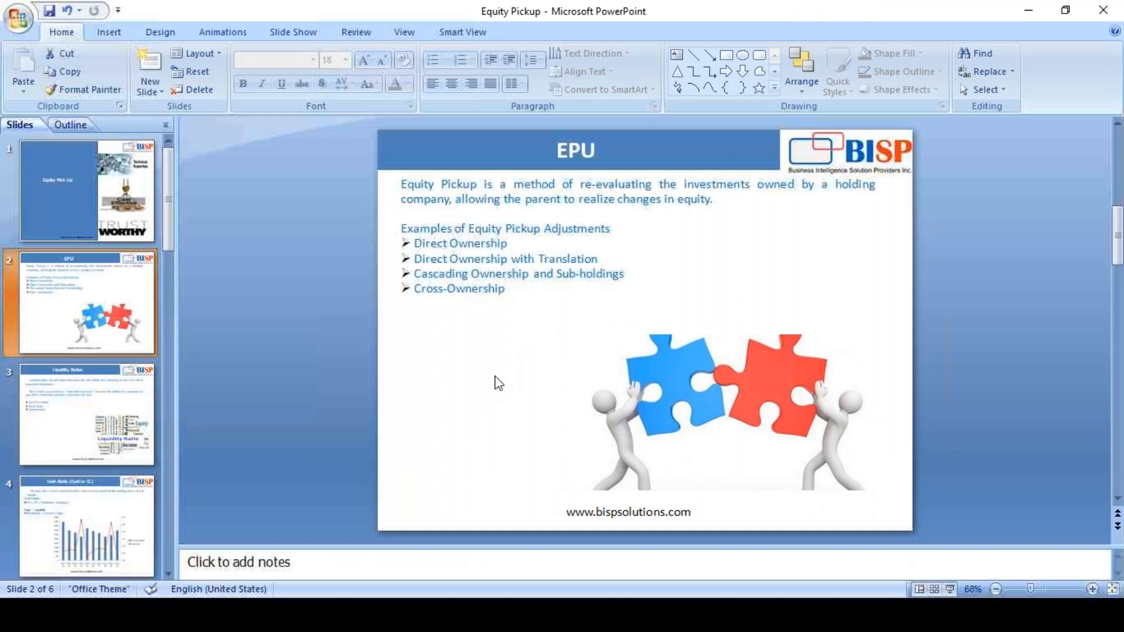
# - Switch to the Consolidation workbook and review BISP's 80% stake, historical cost and Digi's 1000 equity
pyautogui.click(664, 614)
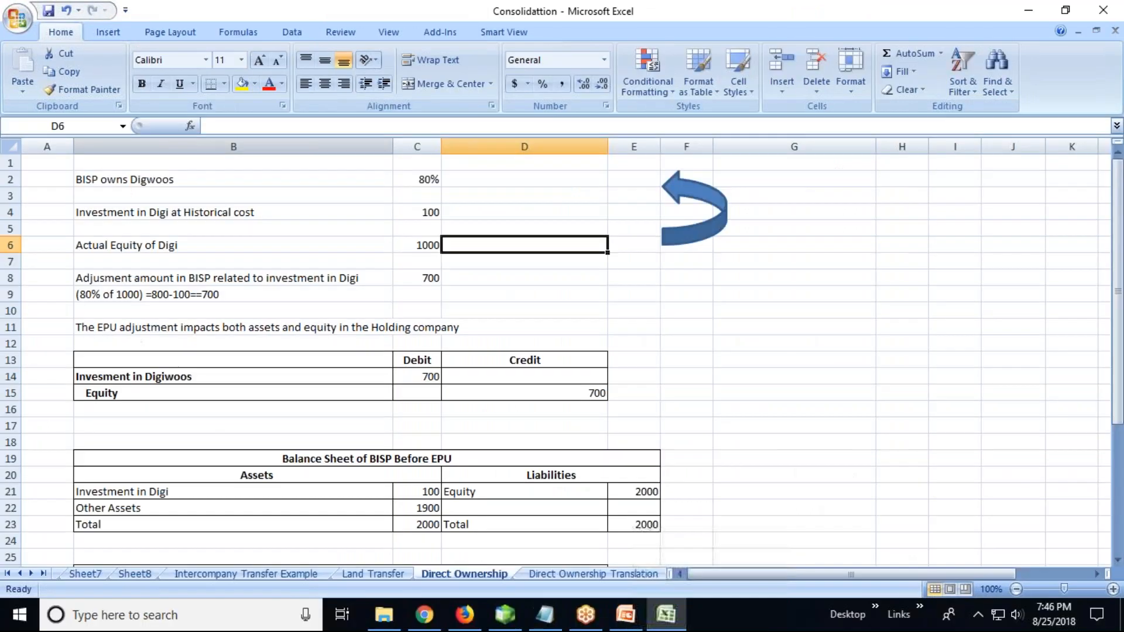
pyautogui.moveTo(858, 31)
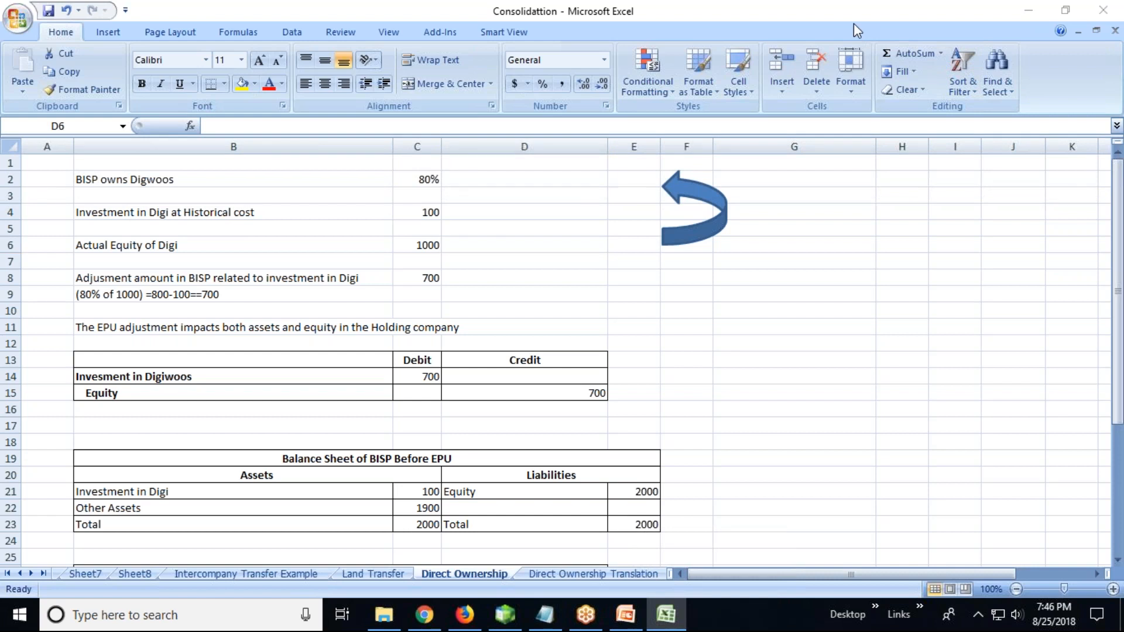
pyautogui.moveTo(161, 192)
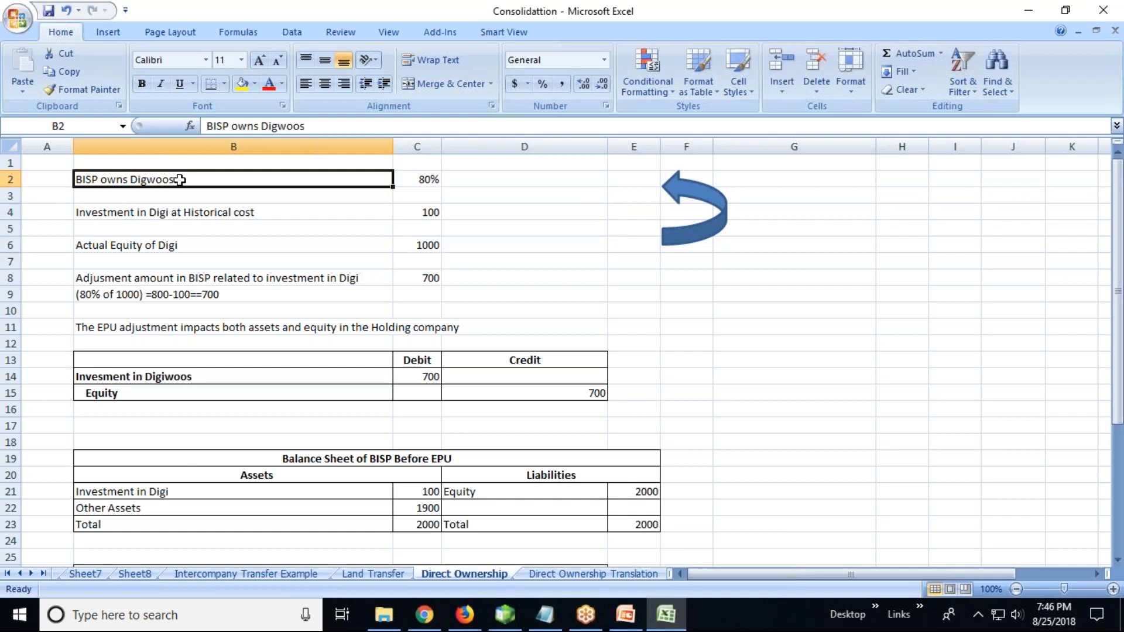
pyautogui.click(416, 179)
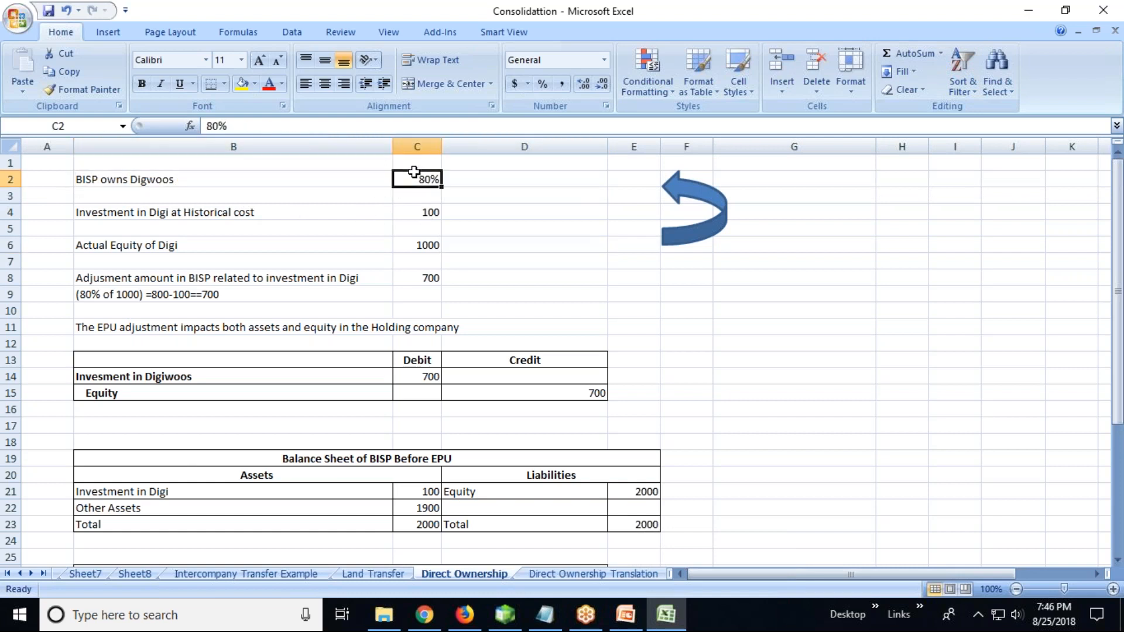
pyautogui.click(233, 211)
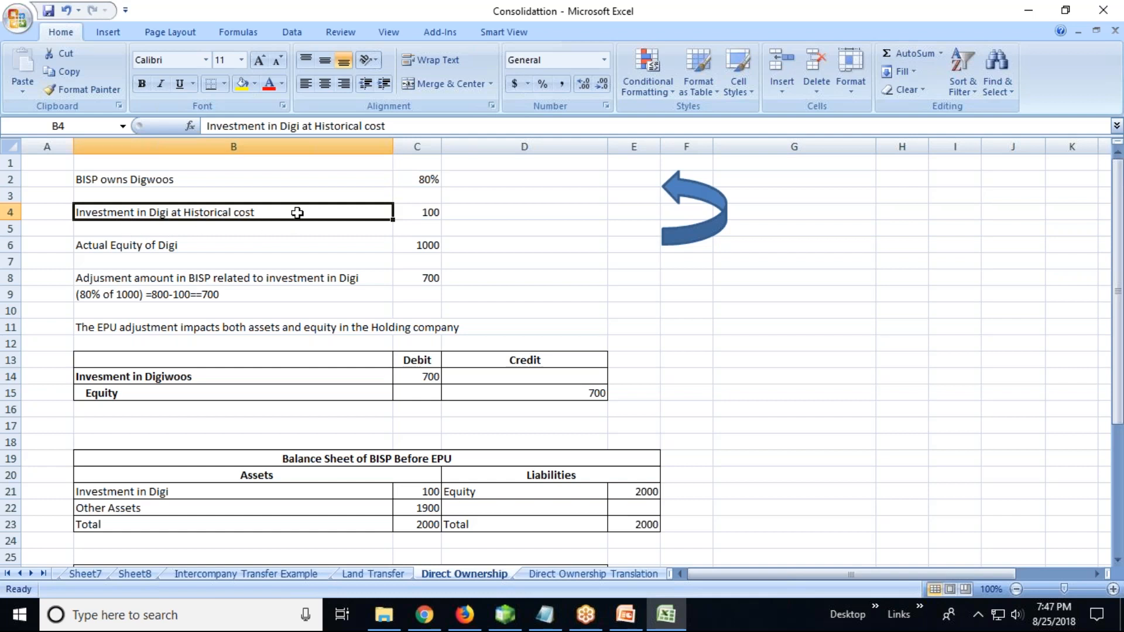
pyautogui.moveTo(343, 223)
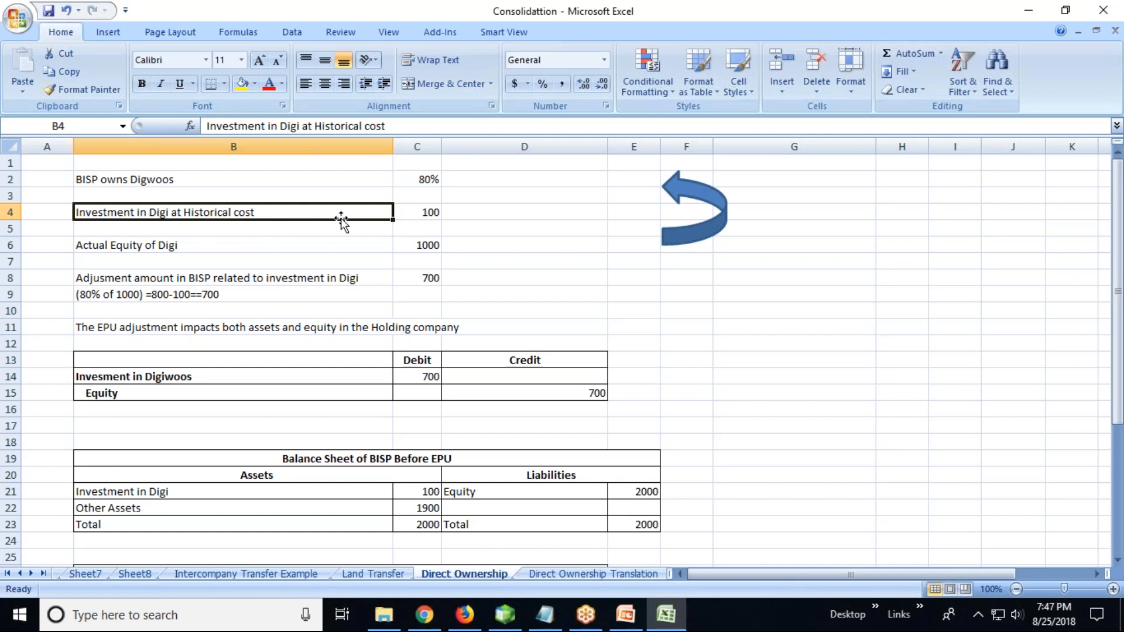
pyautogui.click(523, 228)
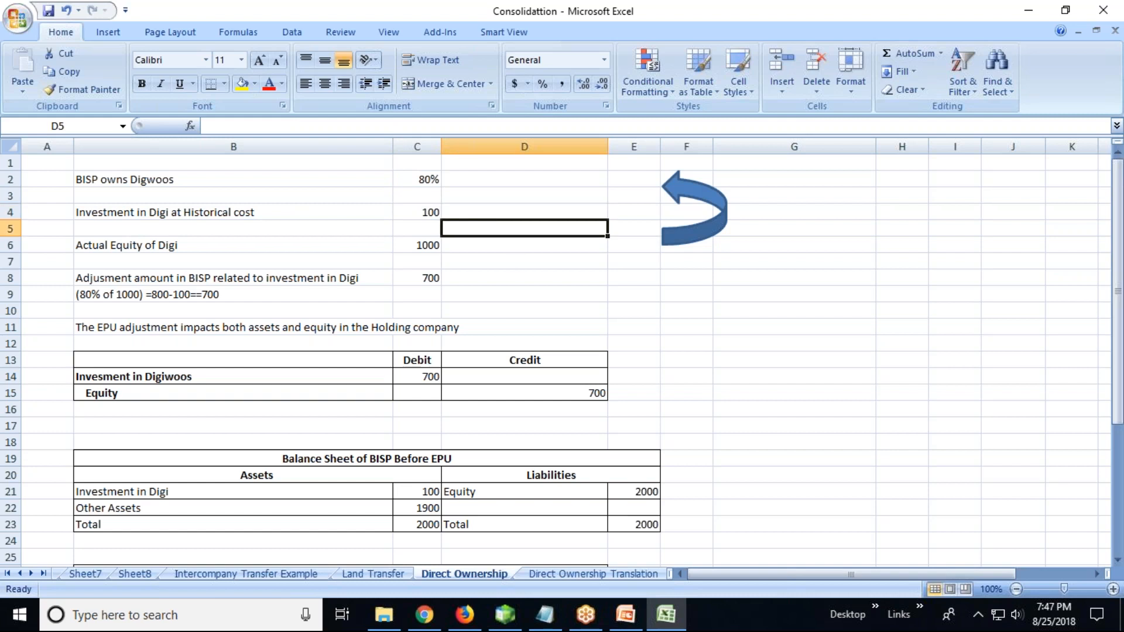
pyautogui.click(416, 245)
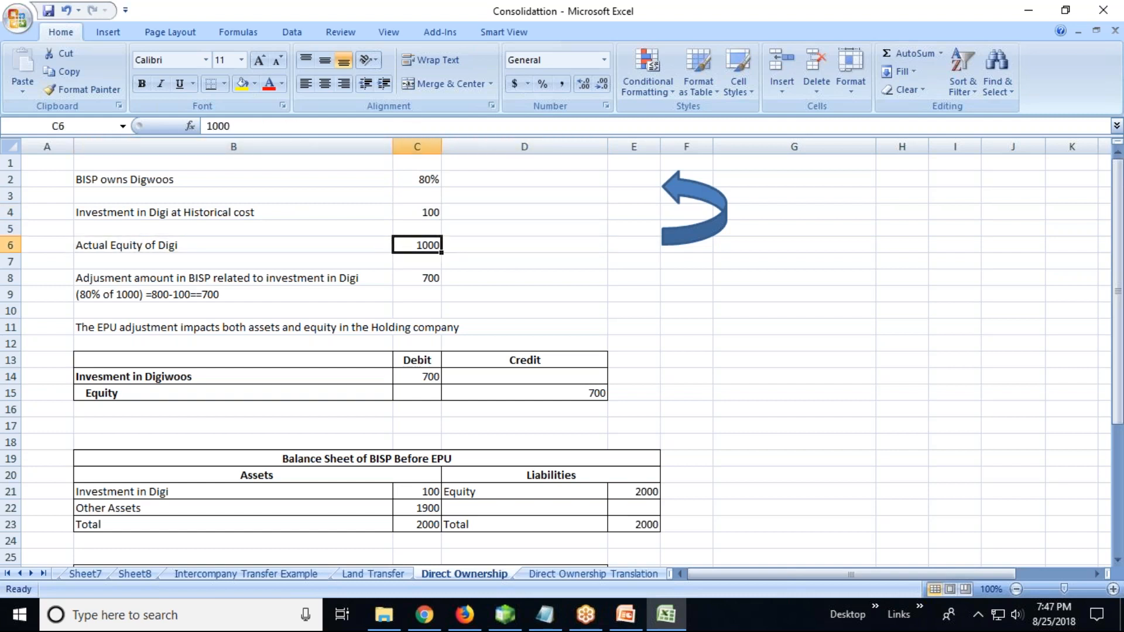
pyautogui.click(524, 245)
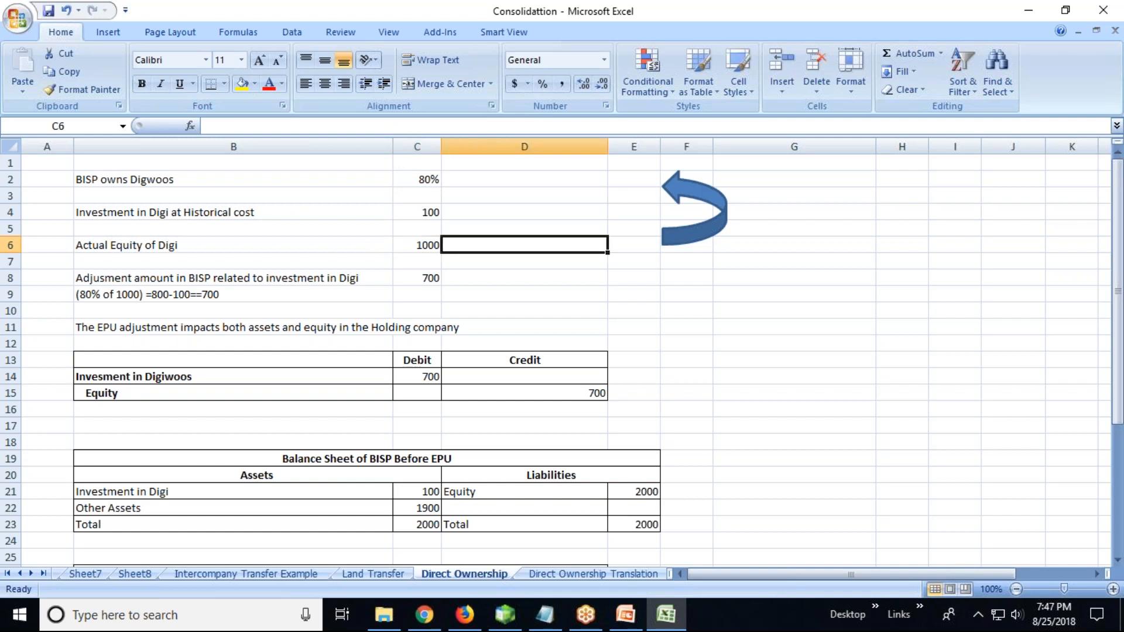
# - Enter a formula in D6 applying 80 to Digi's equity, giving 800
pyautogui.write('=C6')
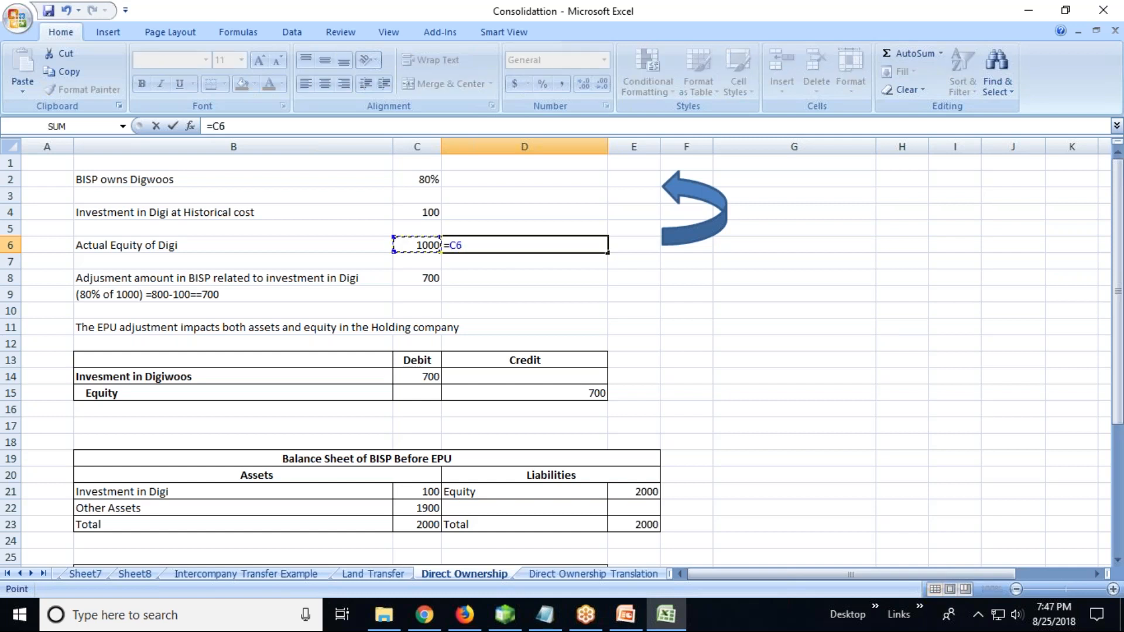
pyautogui.write('*80')
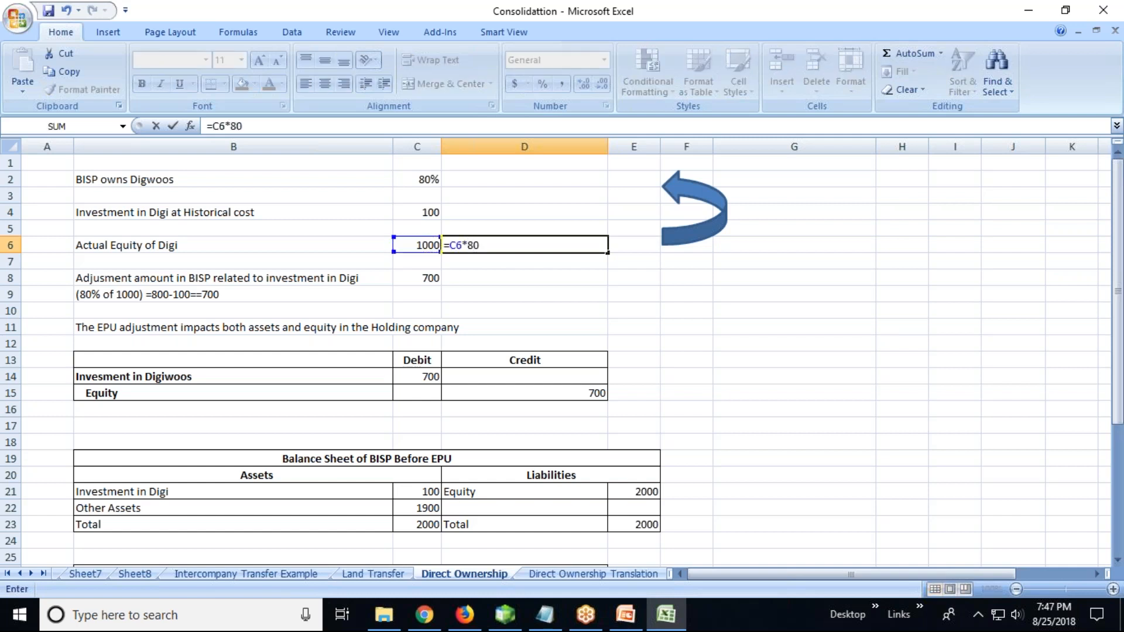
pyautogui.press('Return')
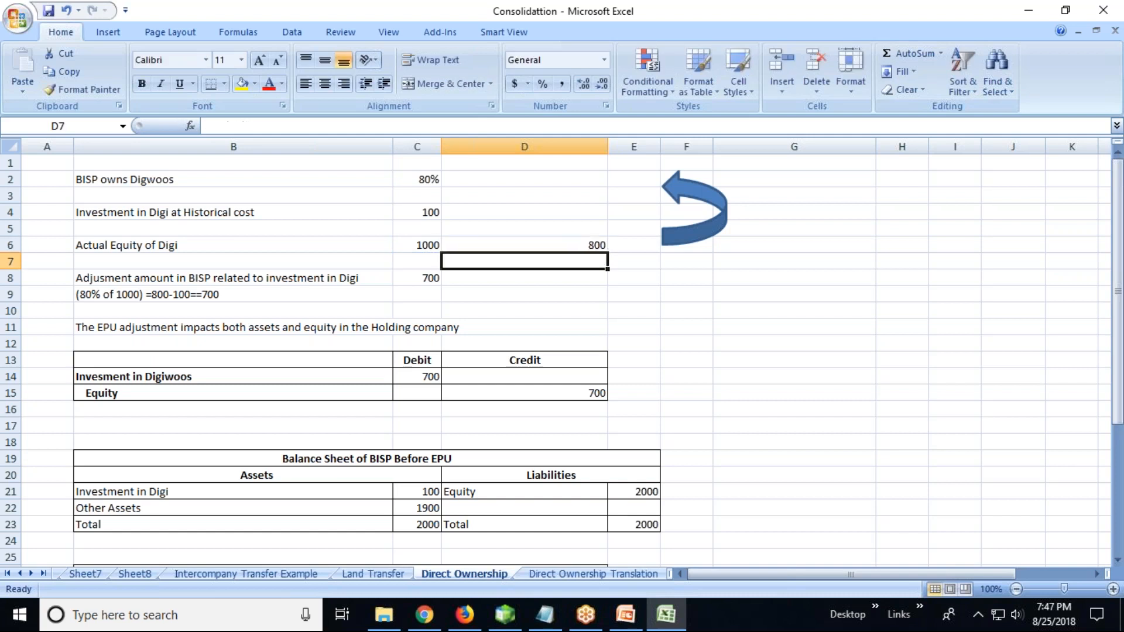
# - Walk through the historical cost, the 700 adjustment amount and the EPU adjustment note
pyautogui.click(416, 244)
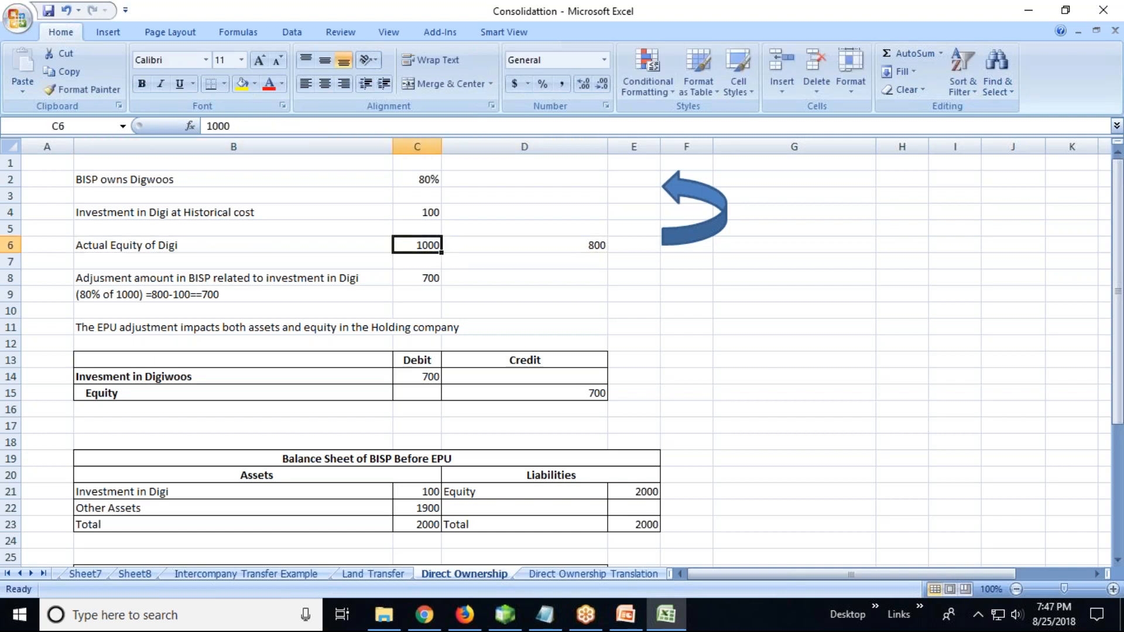
pyautogui.click(234, 212)
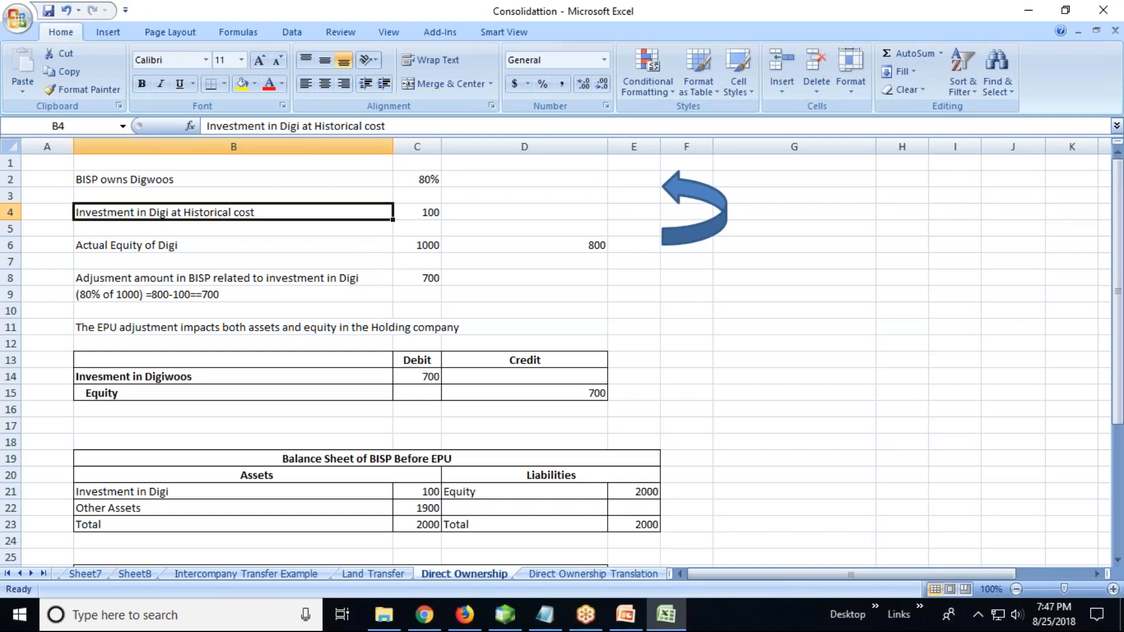
pyautogui.click(523, 211)
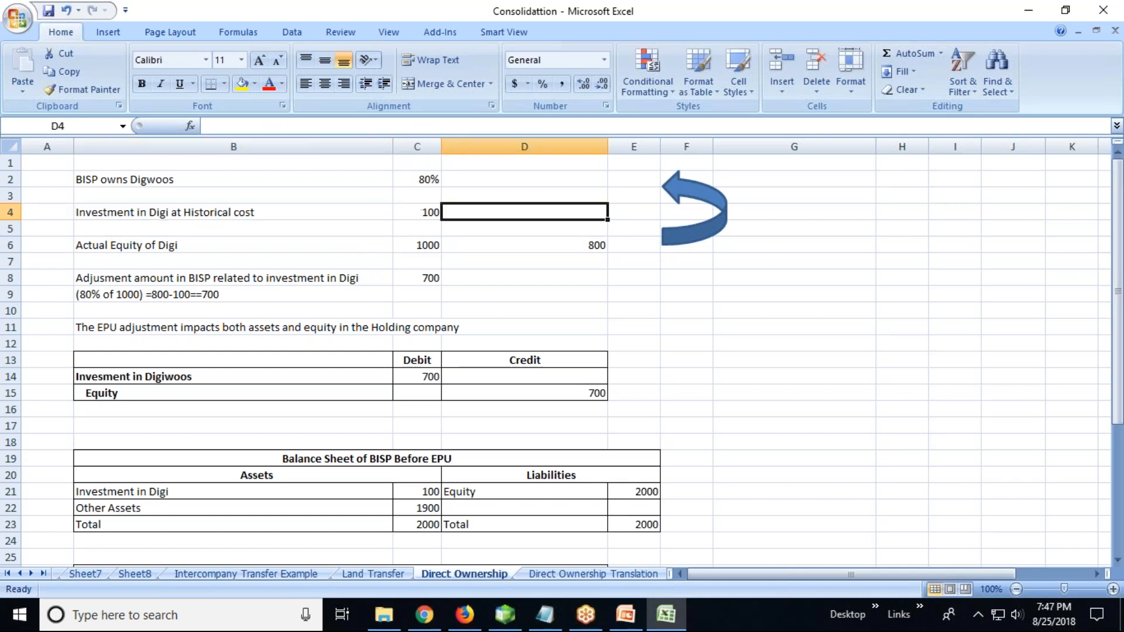
pyautogui.click(633, 211)
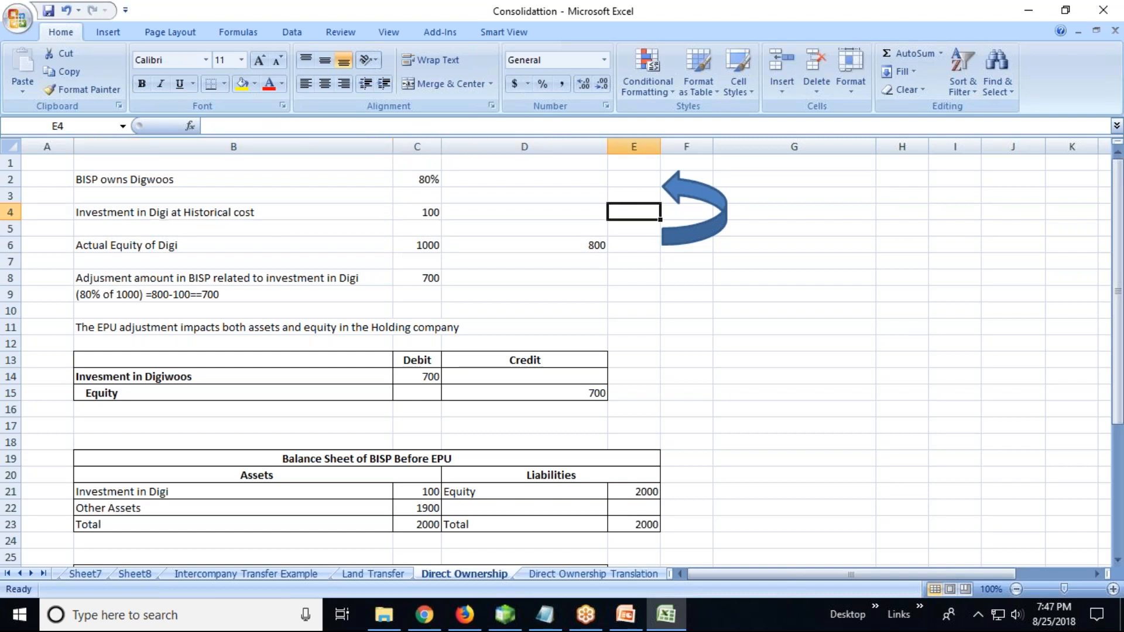
pyautogui.click(233, 278)
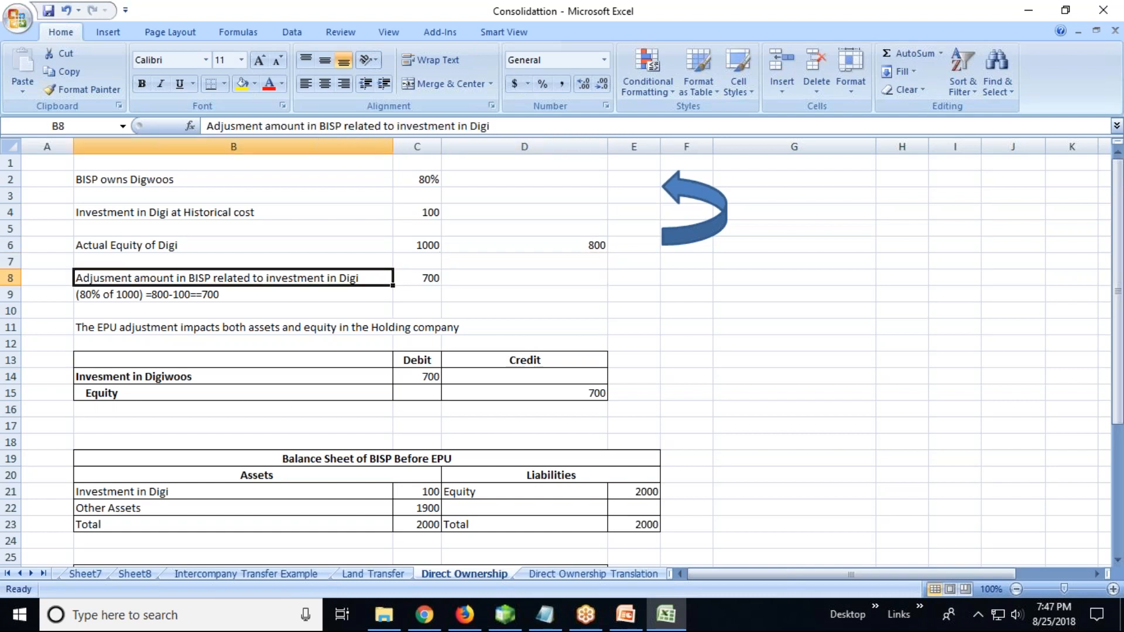
pyautogui.click(417, 294)
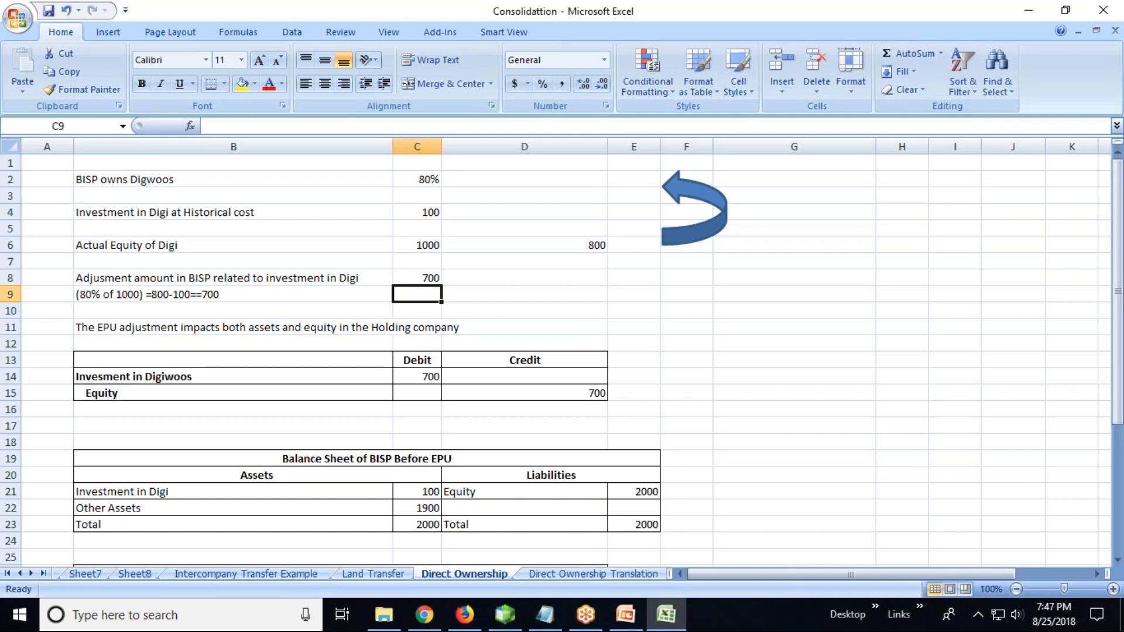
pyautogui.click(416, 278)
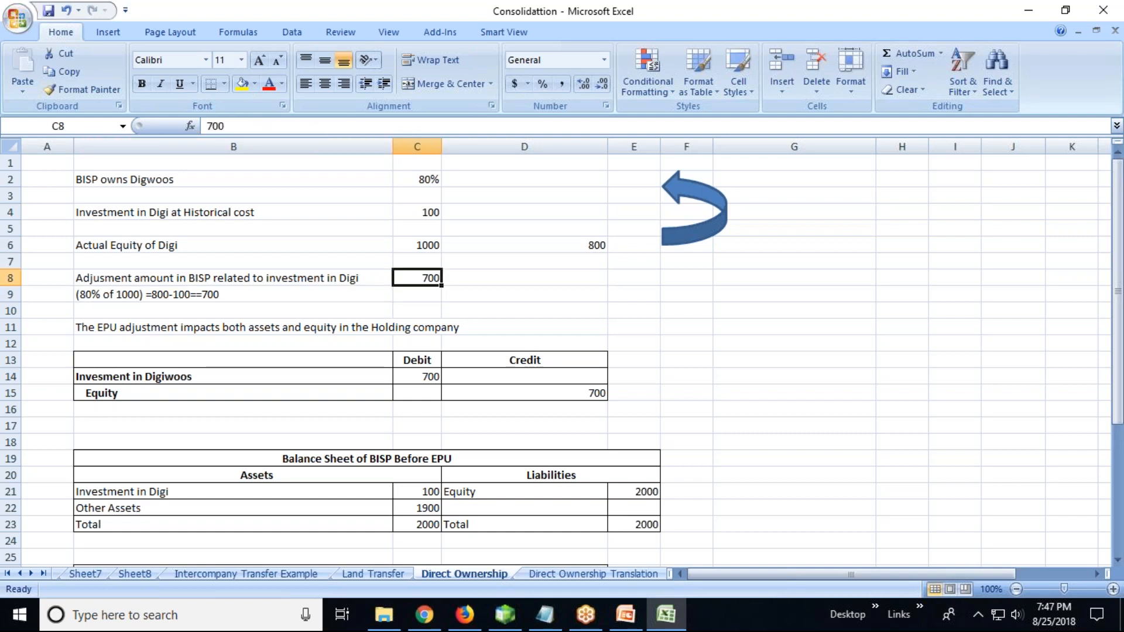
pyautogui.click(524, 277)
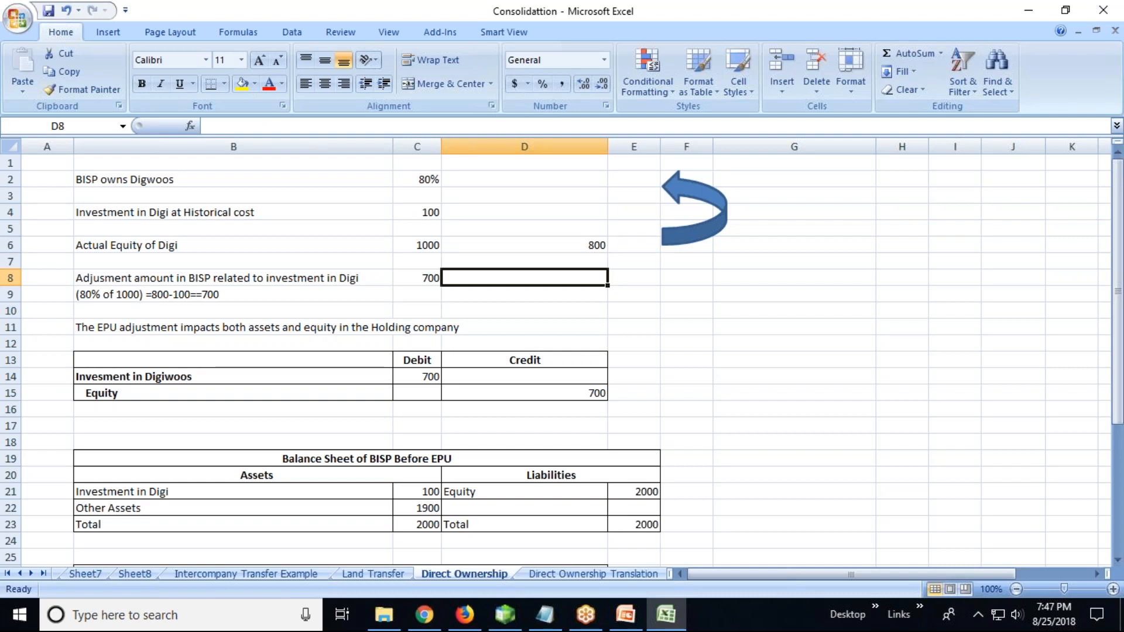
pyautogui.moveTo(523, 246)
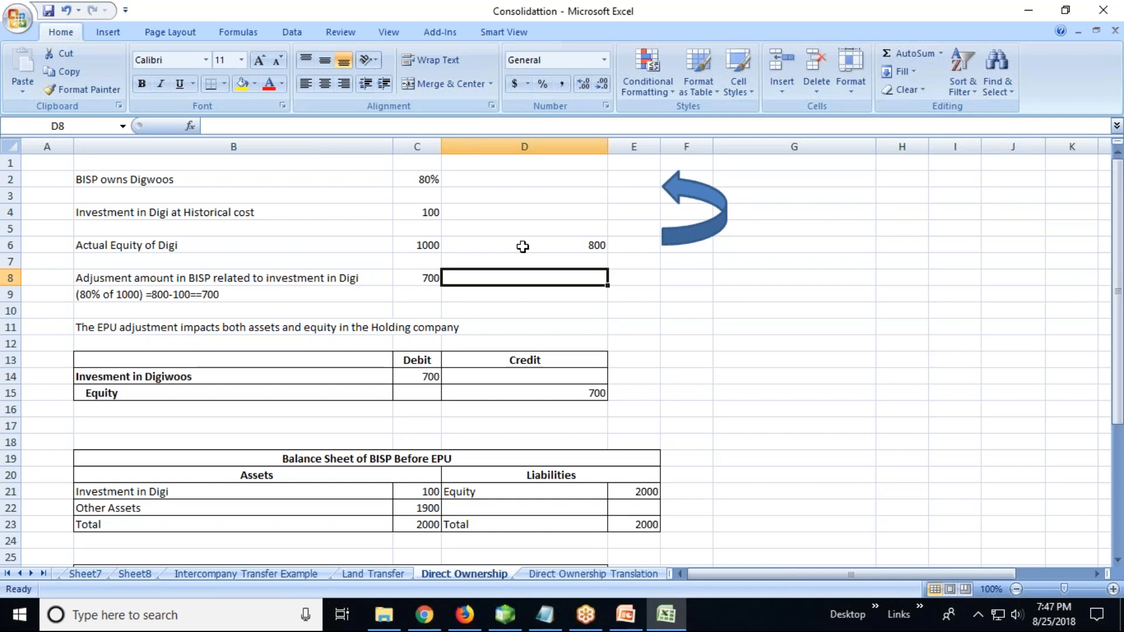
pyautogui.moveTo(523, 252)
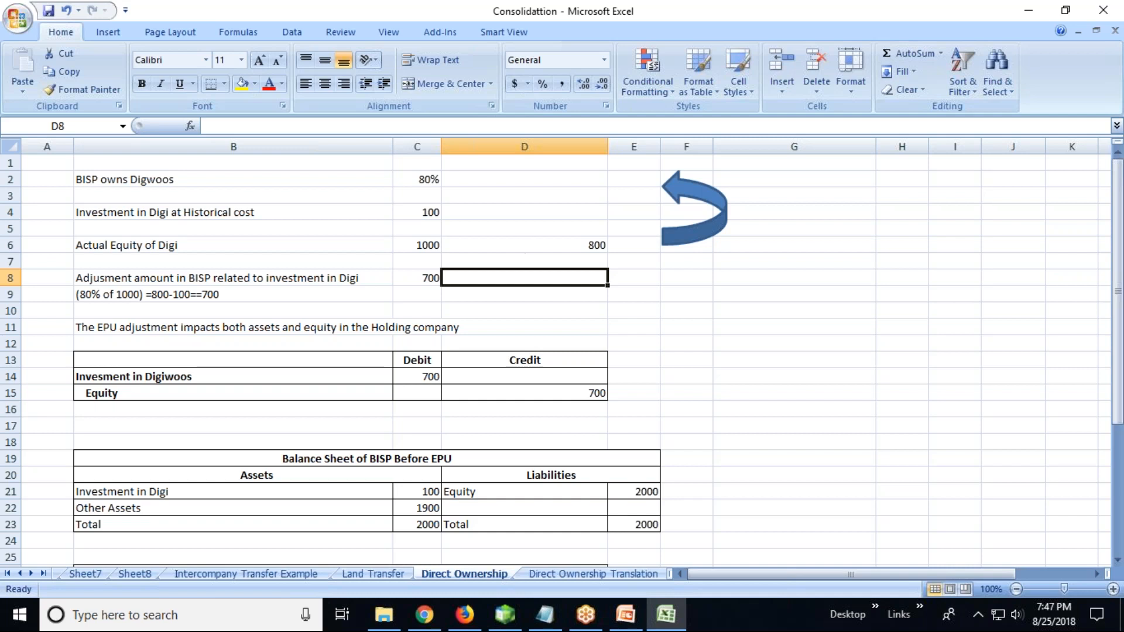
pyautogui.click(233, 327)
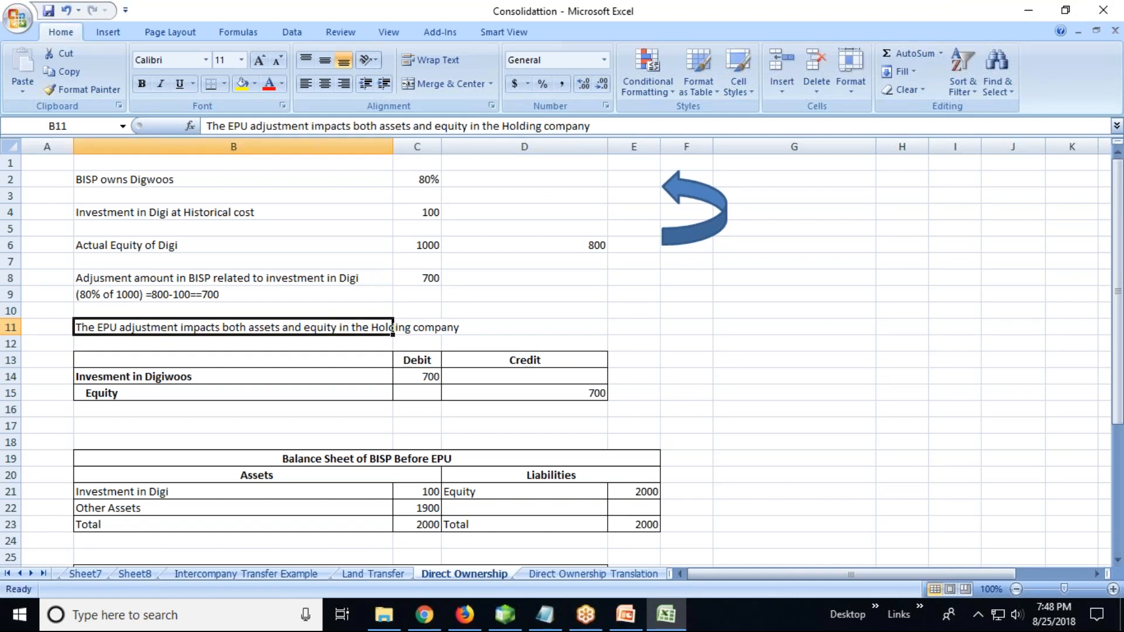
pyautogui.moveTo(266, 337)
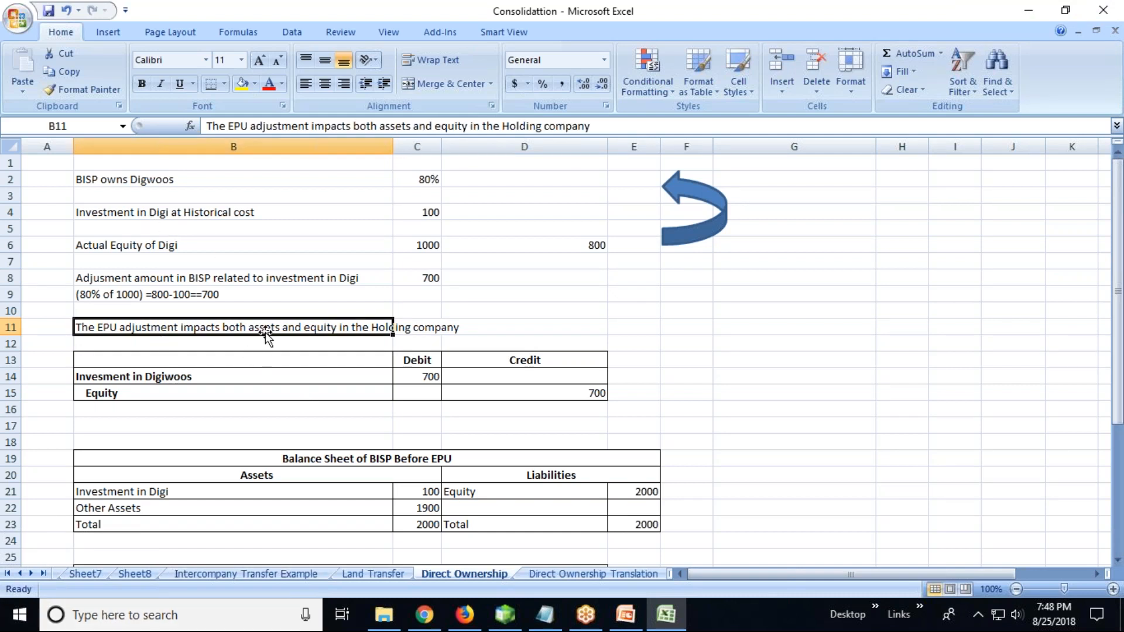
pyautogui.click(524, 326)
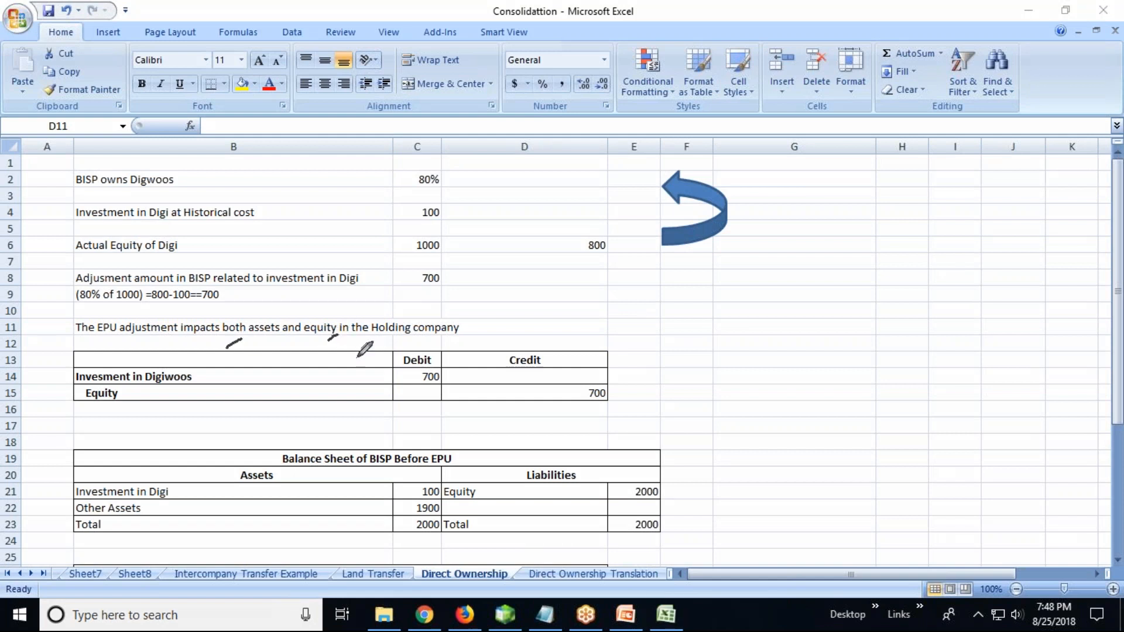
pyautogui.moveTo(106, 419)
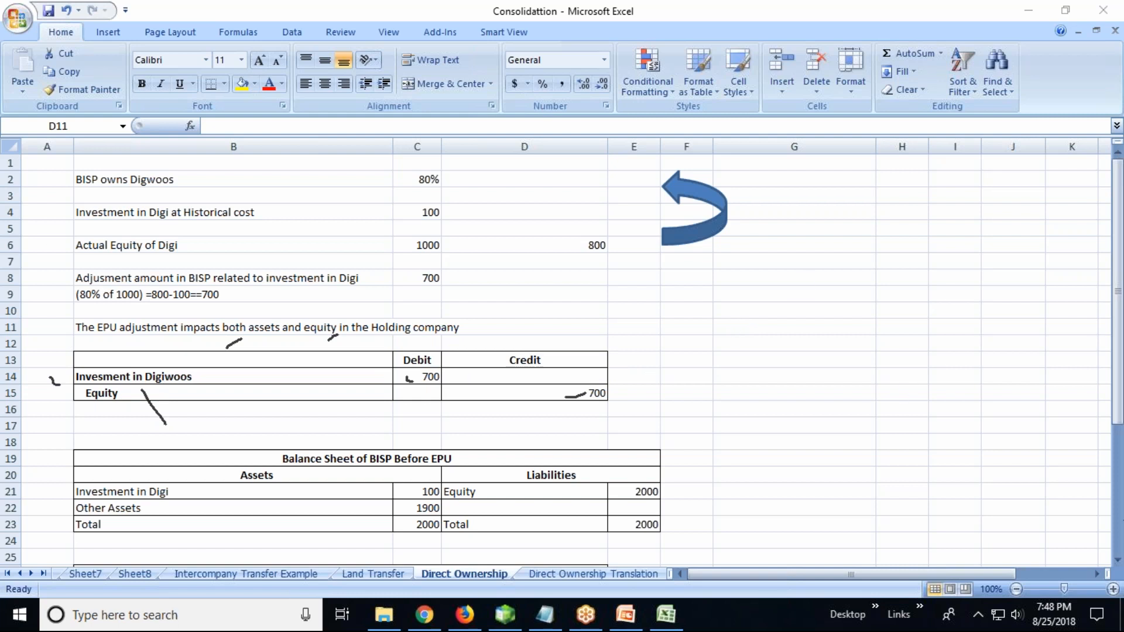
pyautogui.moveTo(865, 335)
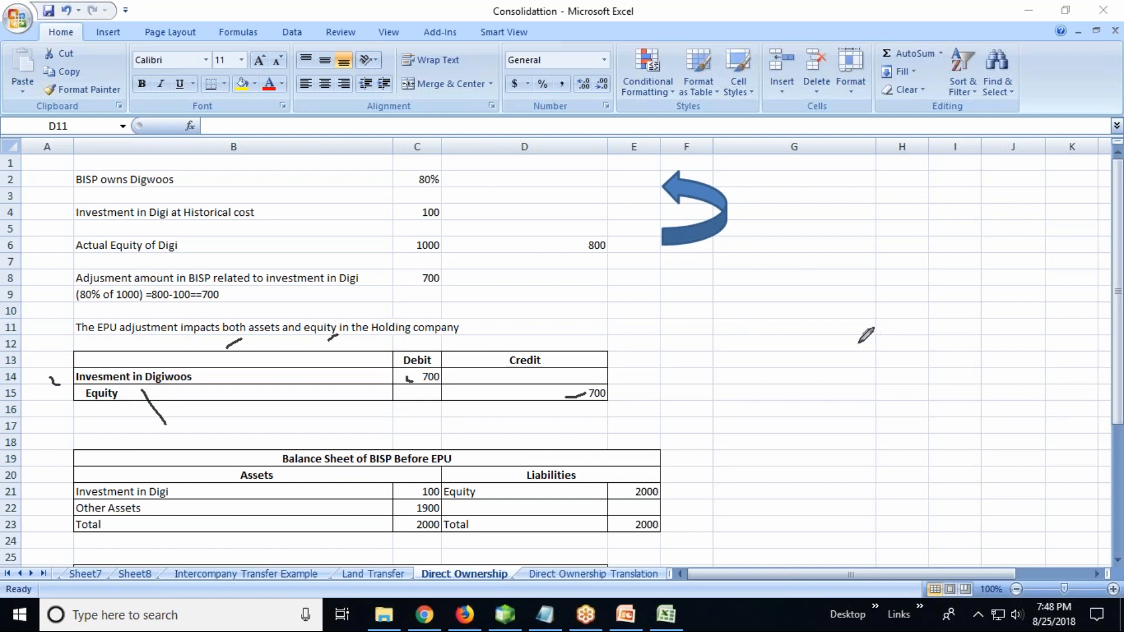
pyautogui.click(524, 327)
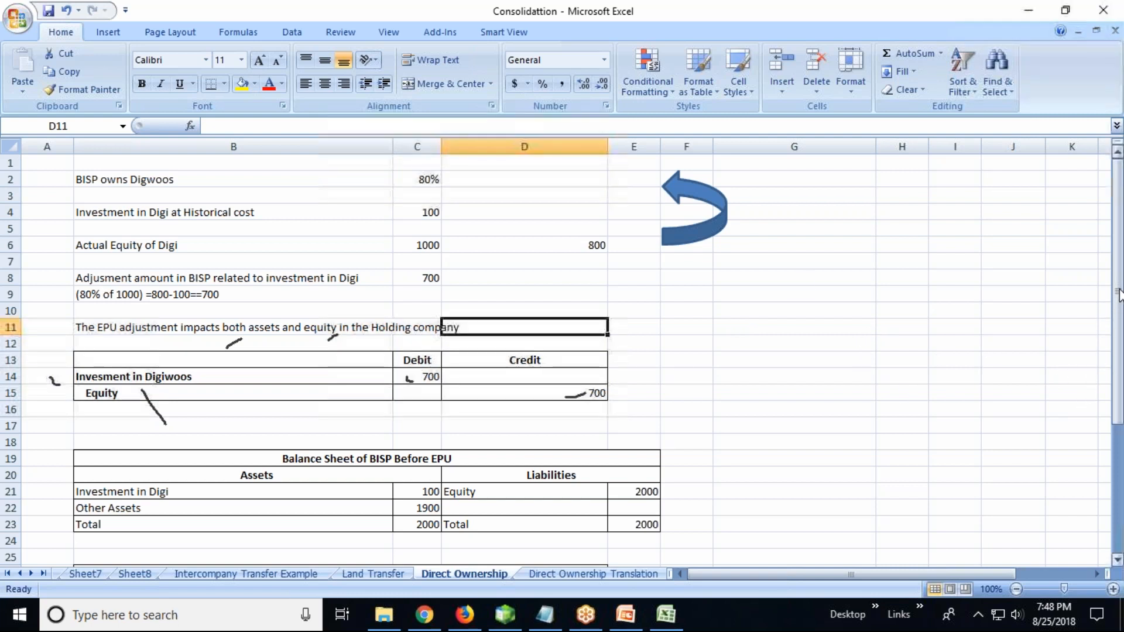
pyautogui.scroll(-3)
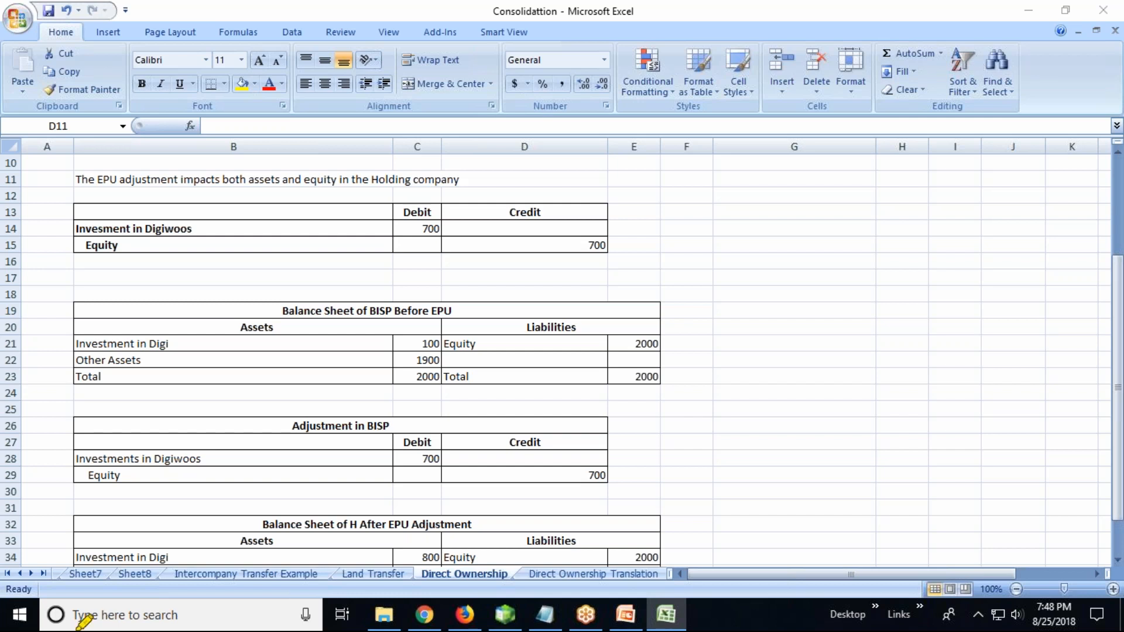
pyautogui.moveTo(969, 63)
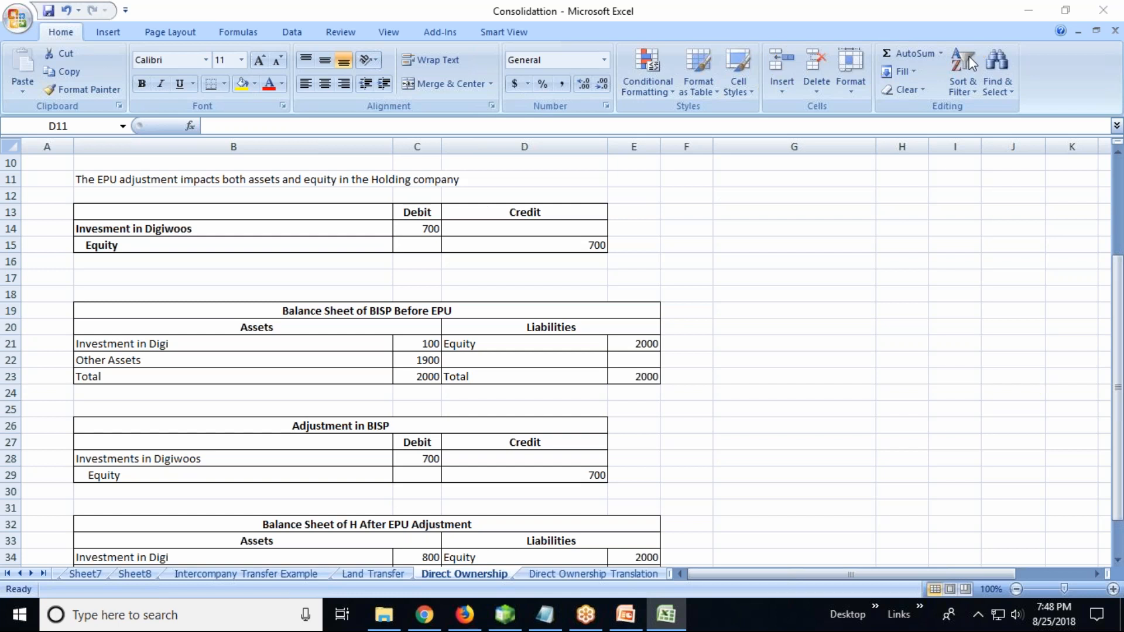
pyautogui.moveTo(925, 220)
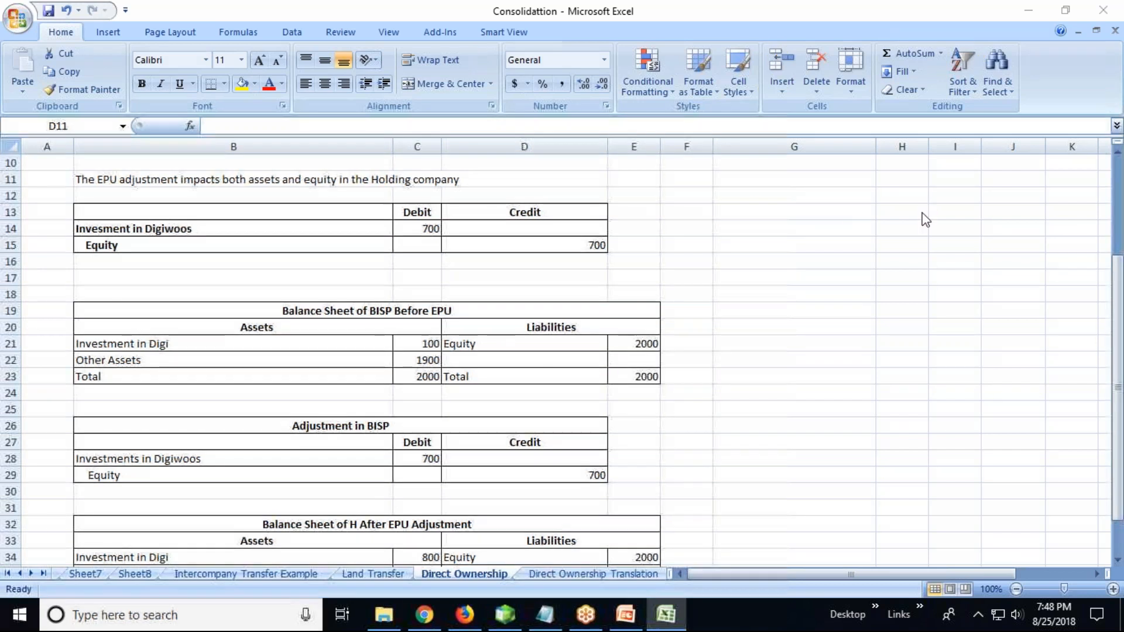
pyautogui.moveTo(403, 365)
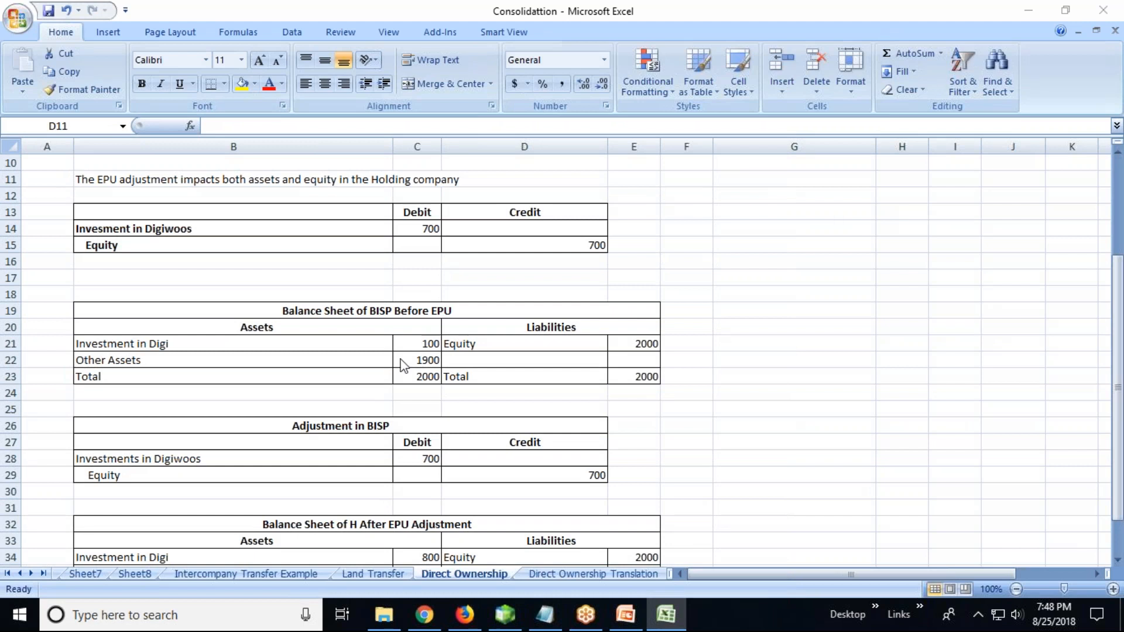
# - Scroll down to the Before EPU balance sheet title in B19
pyautogui.scroll(-3)
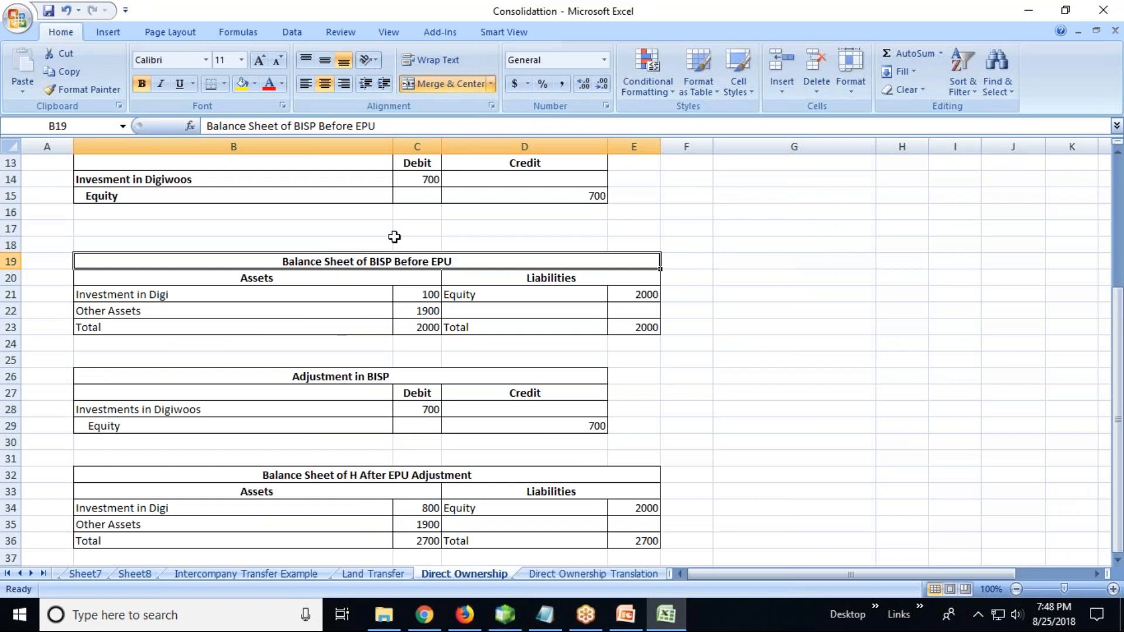
pyautogui.click(47, 294)
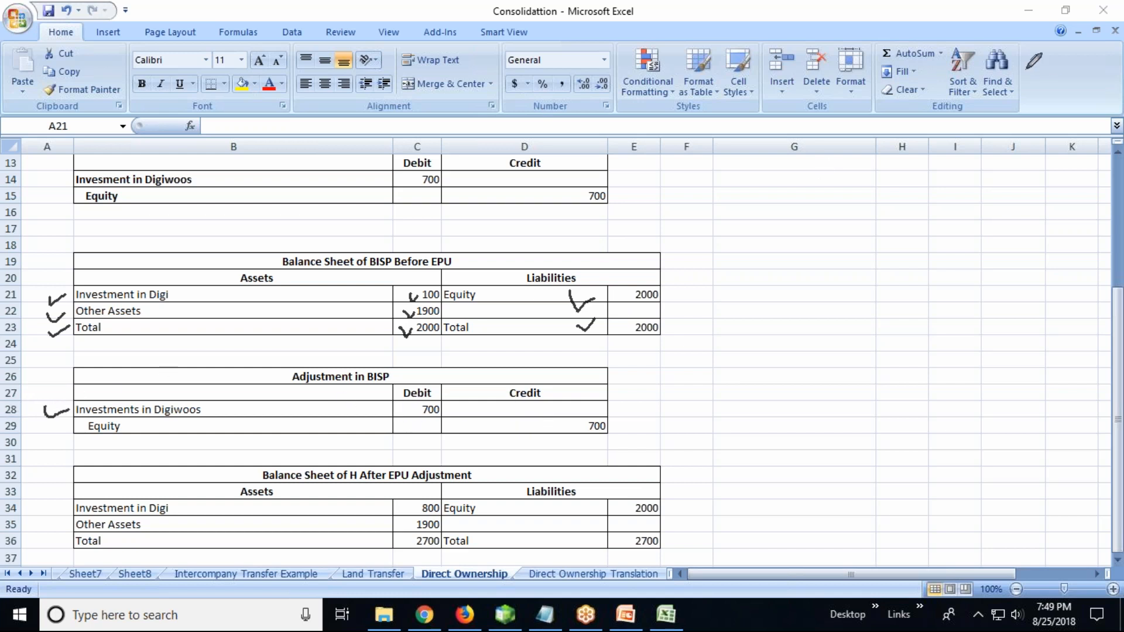
pyautogui.moveTo(849, 59)
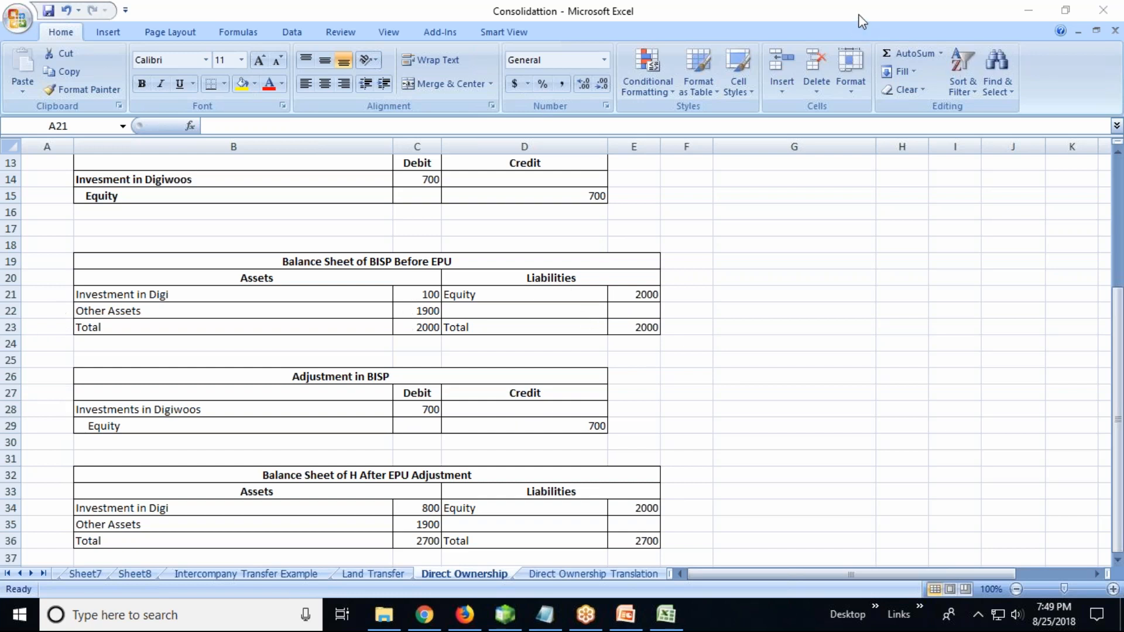
pyautogui.moveTo(180, 441)
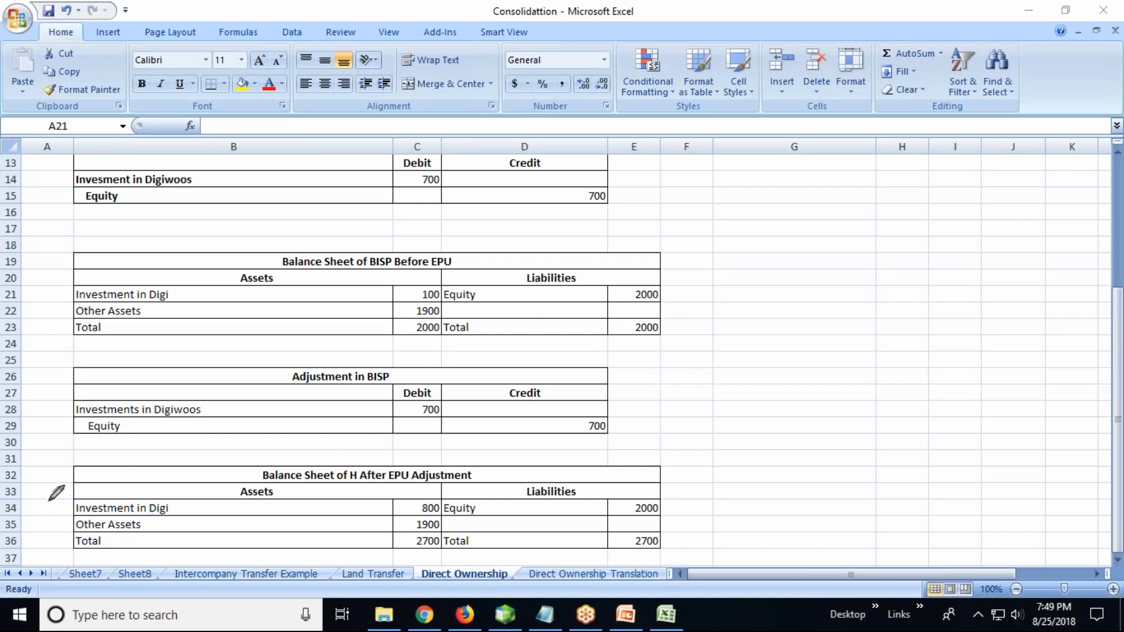
pyautogui.click(48, 294)
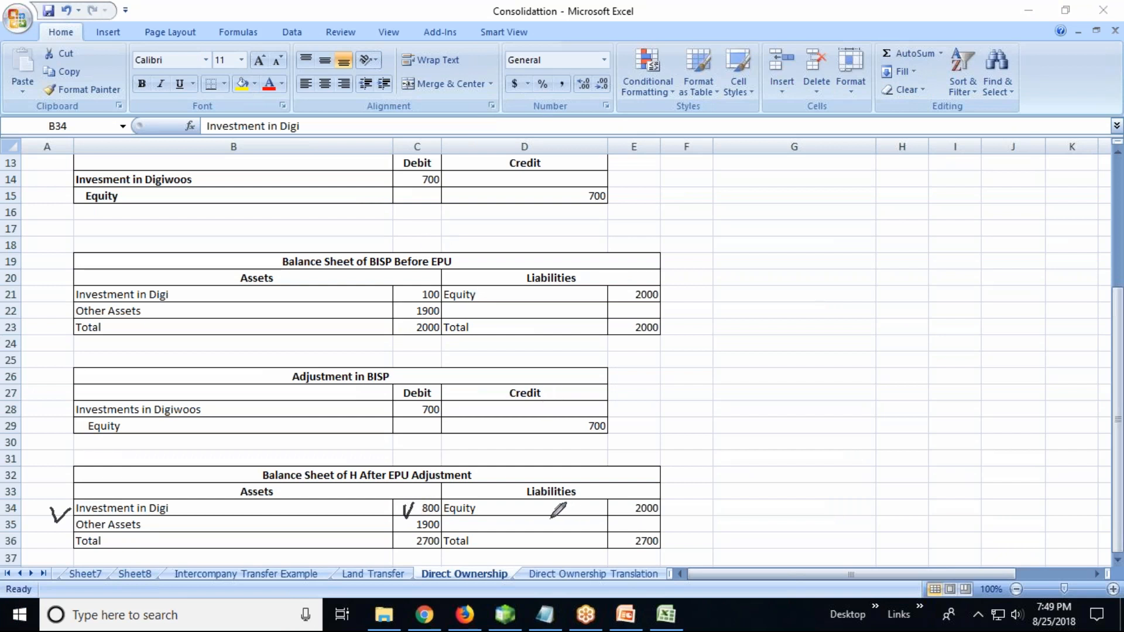
pyautogui.moveTo(455, 473)
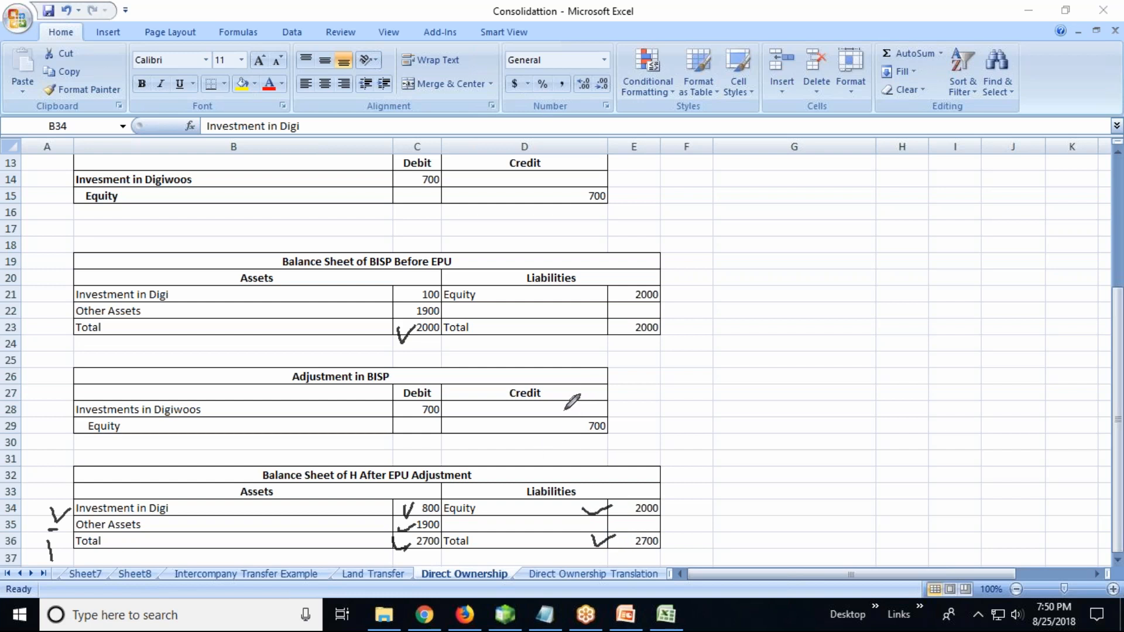
pyautogui.moveTo(487, 370)
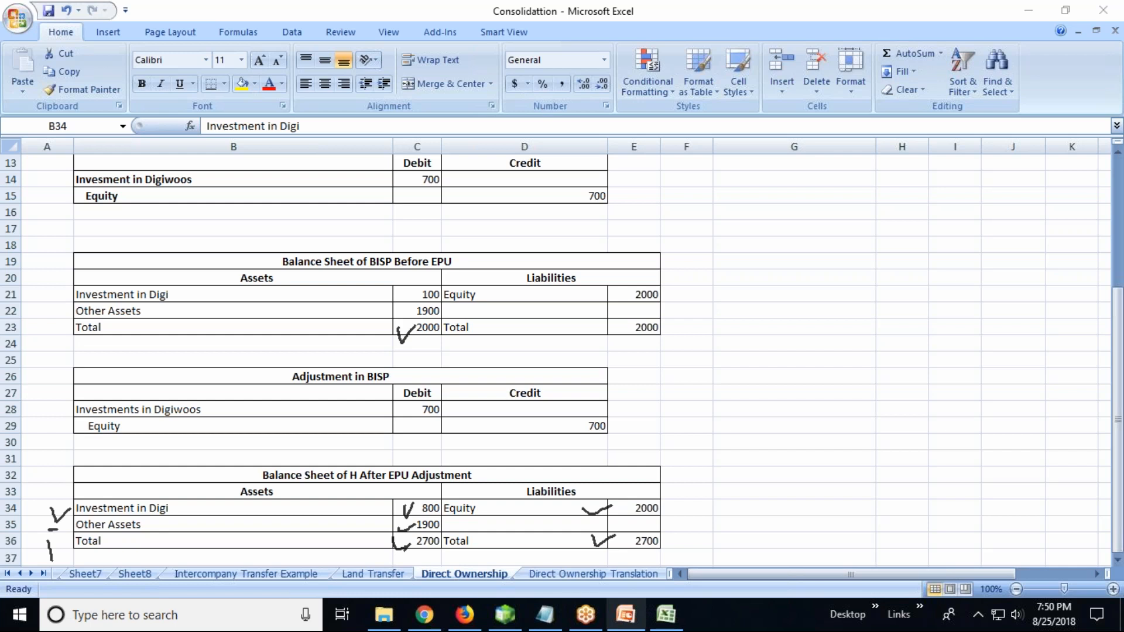
pyautogui.click(624, 615)
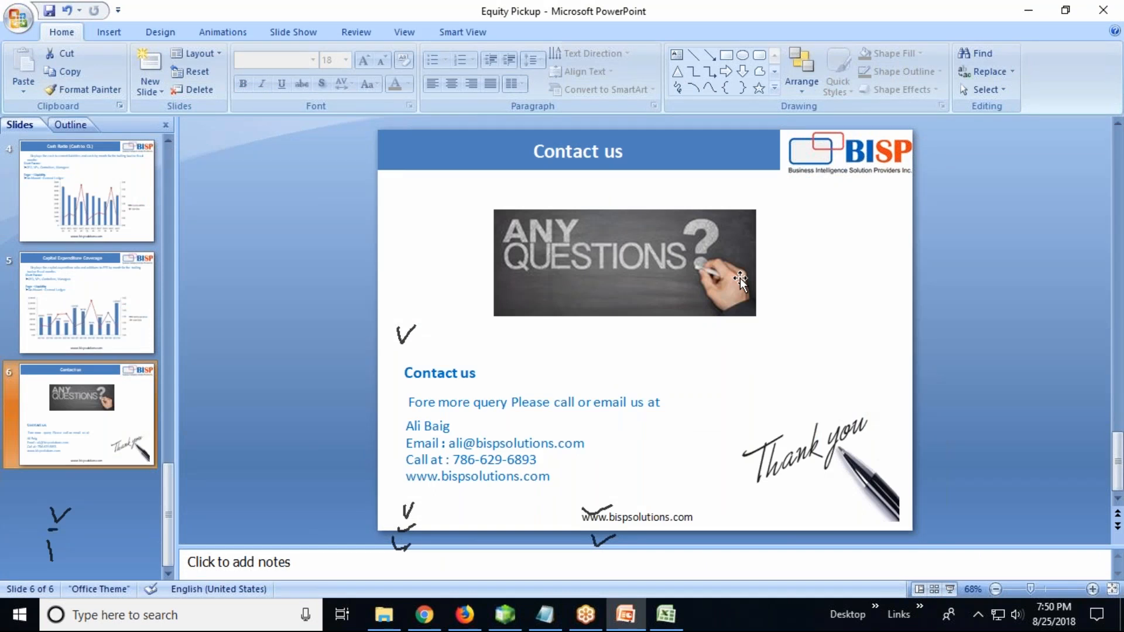
pyautogui.moveTo(743, 280)
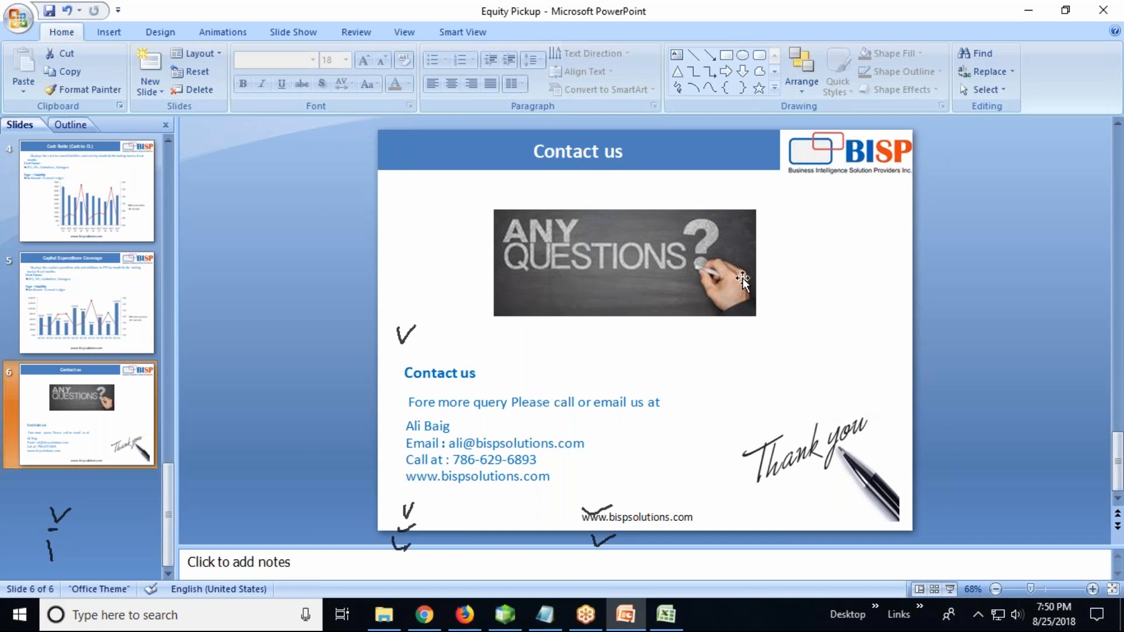
pyautogui.moveTo(1106, 8)
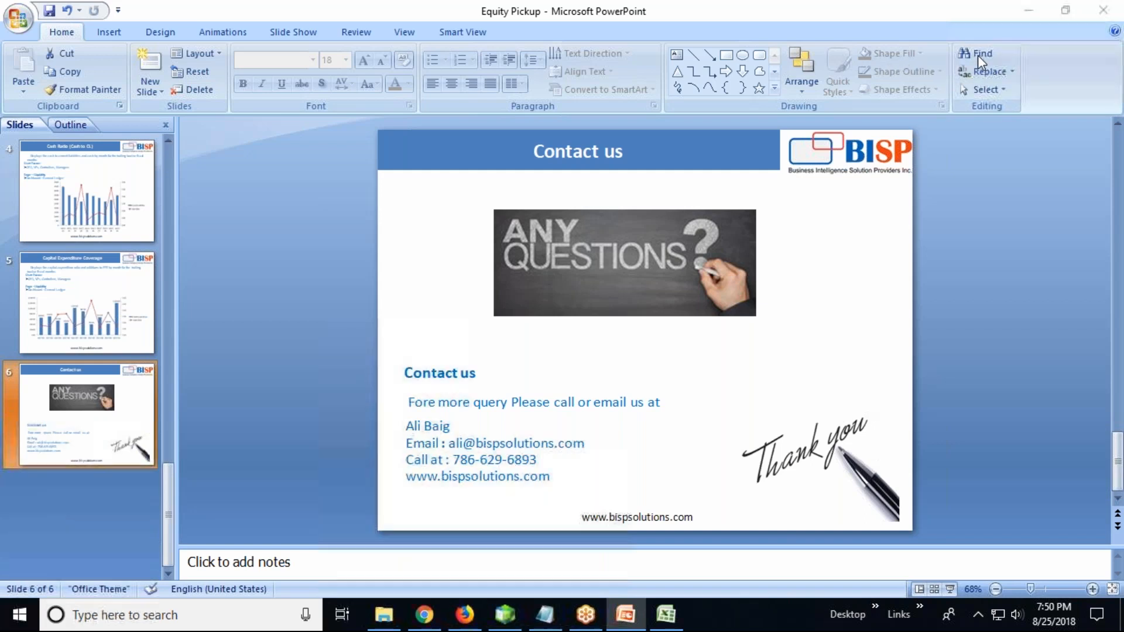
pyautogui.moveTo(1017, 13)
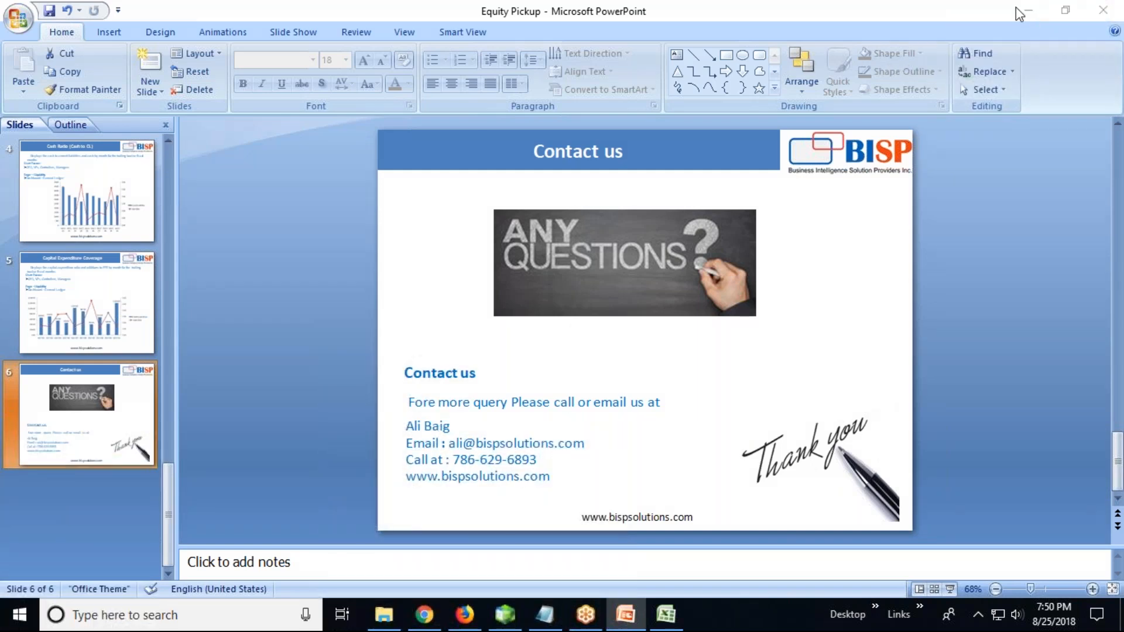